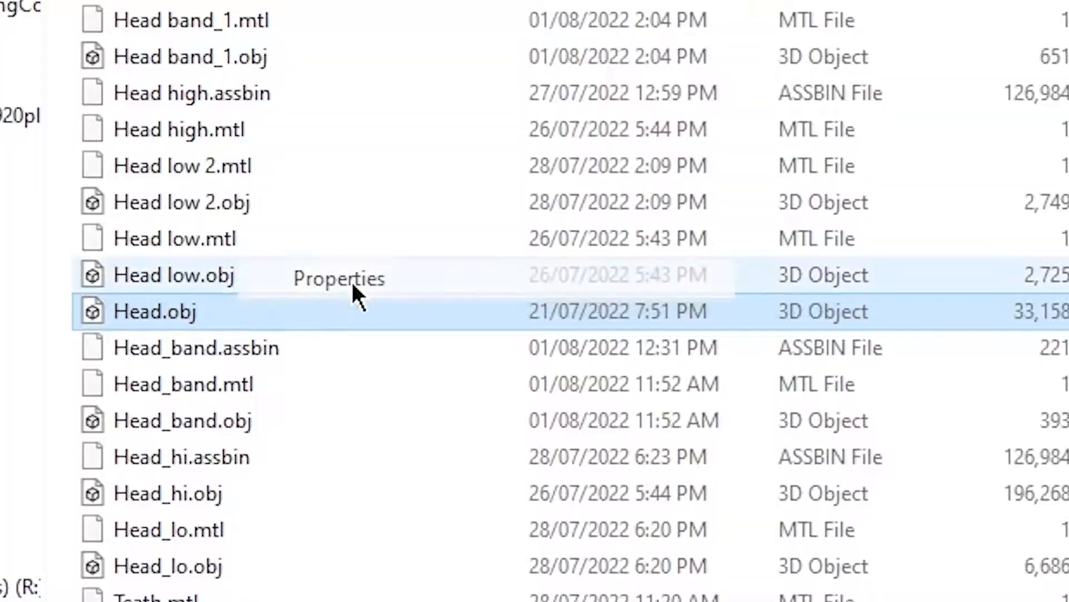
Step: Show the properties of Head.obj, revealing its 32.3 MB 3D Object file size
click(339, 279)
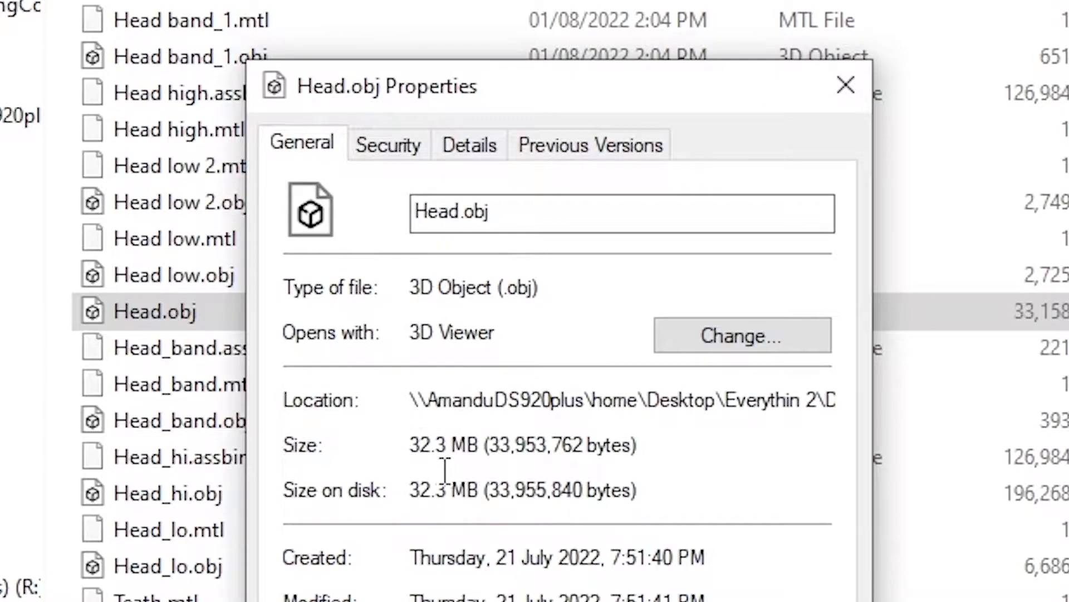